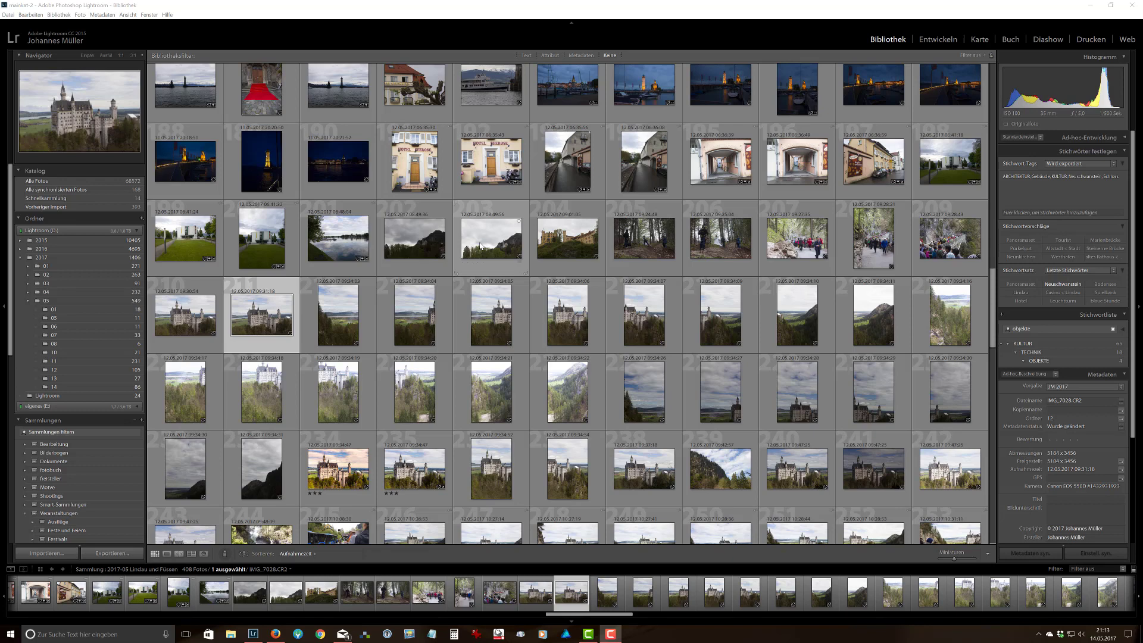
pyautogui.moveTo(491, 244)
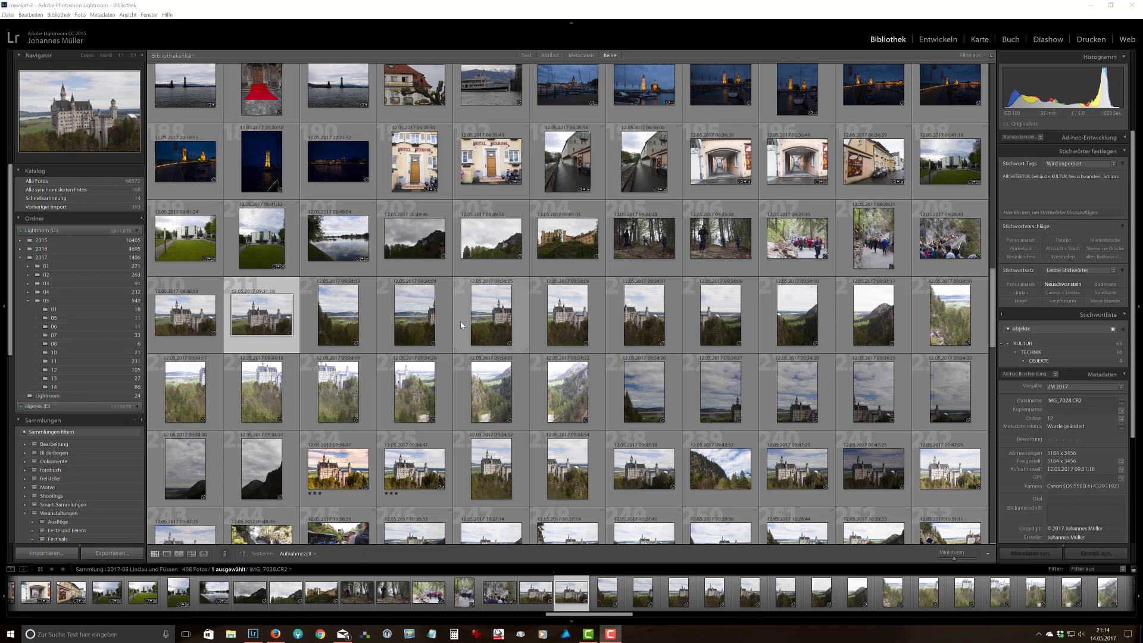
pyautogui.moveTo(436, 319)
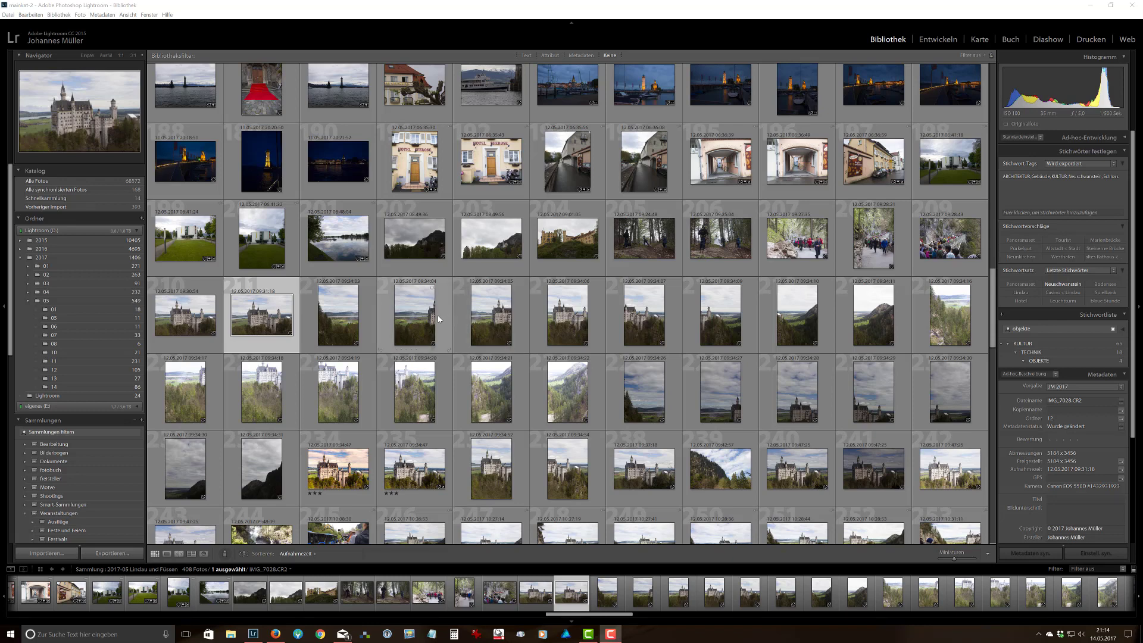
pyautogui.moveTo(343, 326)
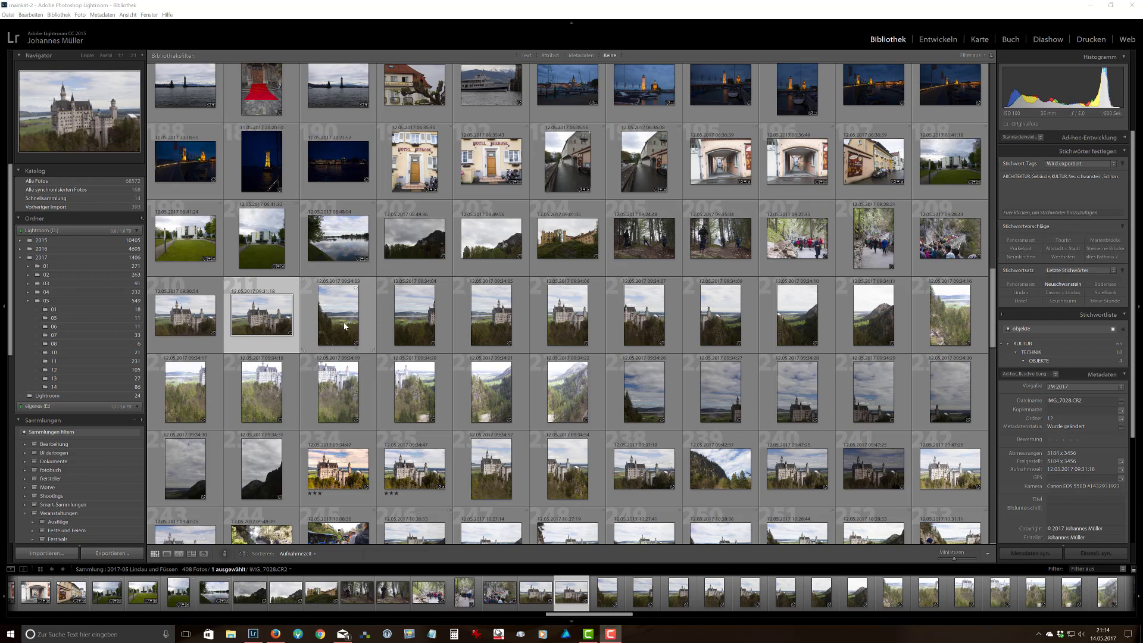
pyautogui.moveTo(342, 320)
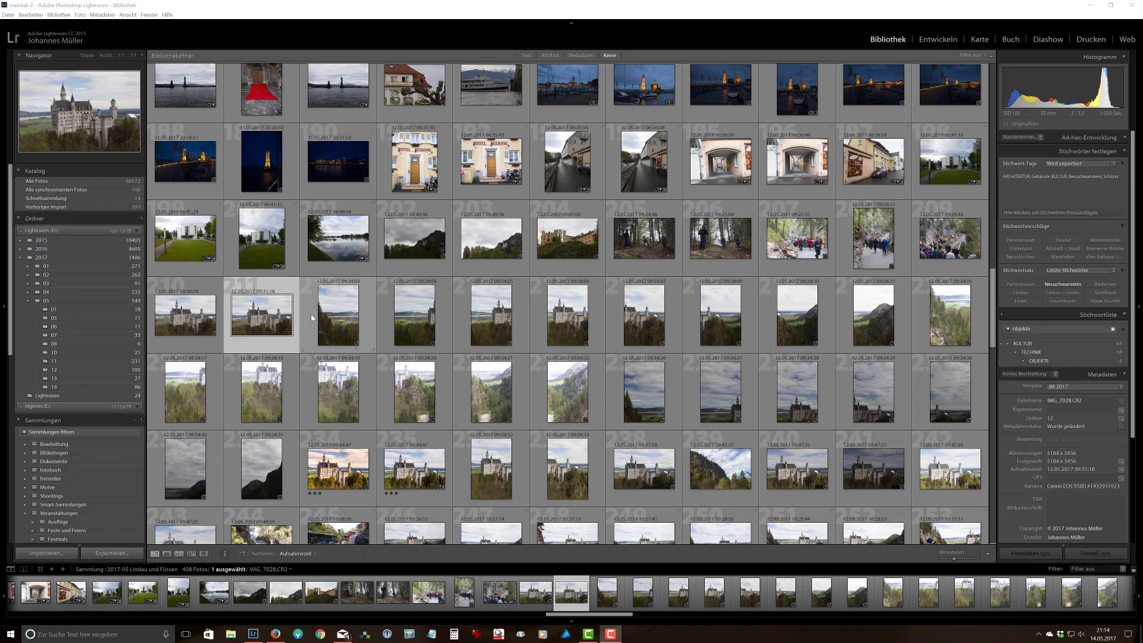
pyautogui.moveTo(347, 313)
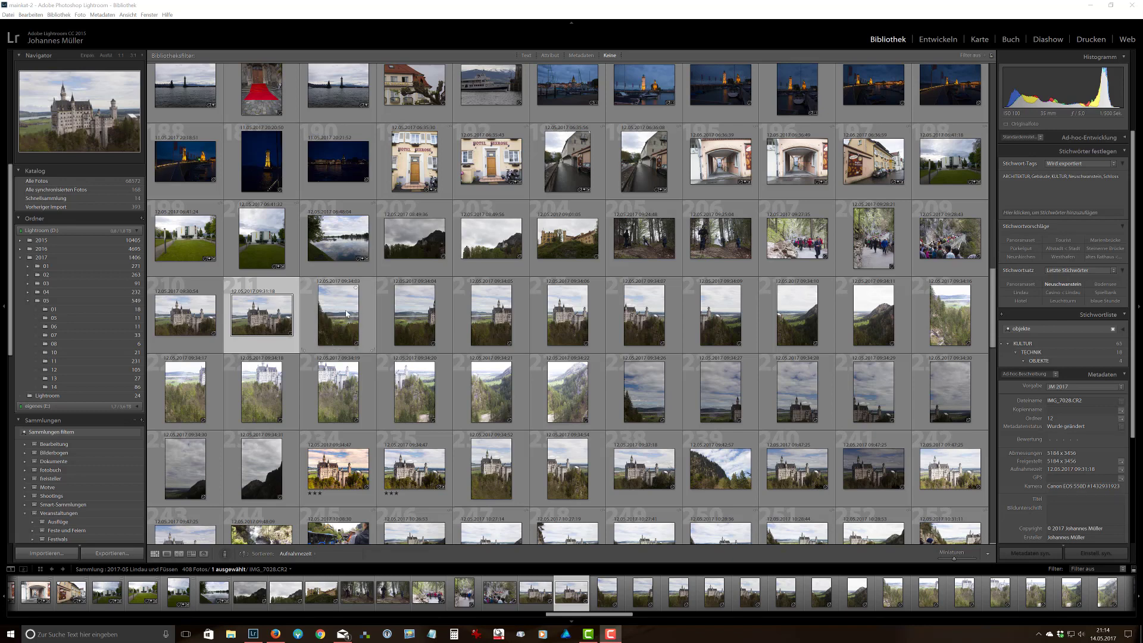
pyautogui.moveTo(368, 312)
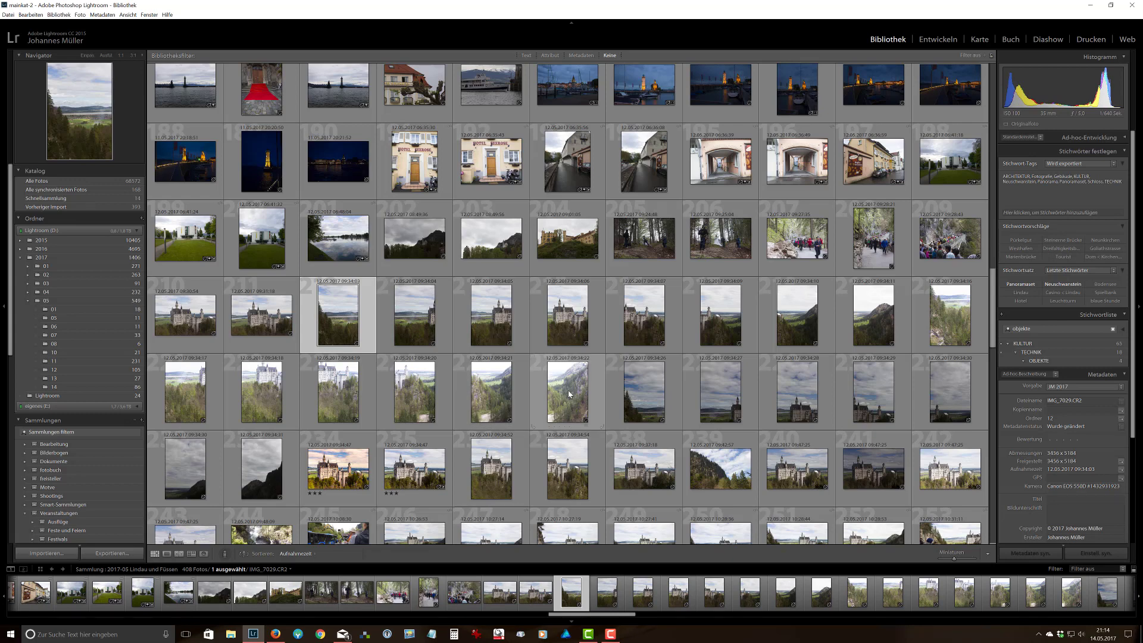
pyautogui.moveTo(568, 394)
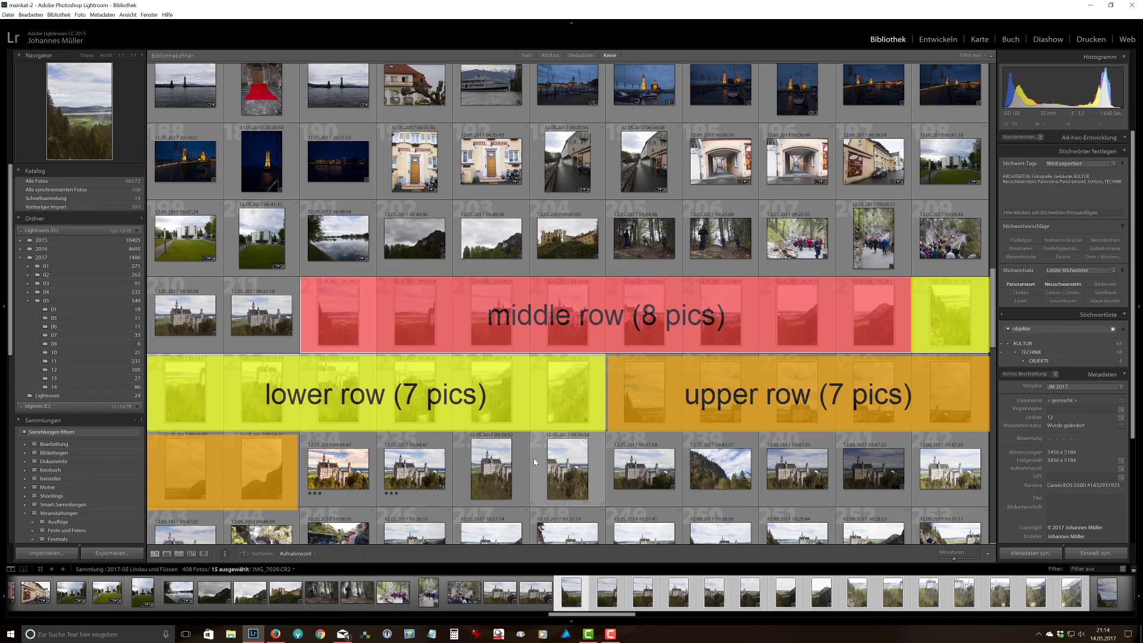
pyautogui.moveTo(567, 470)
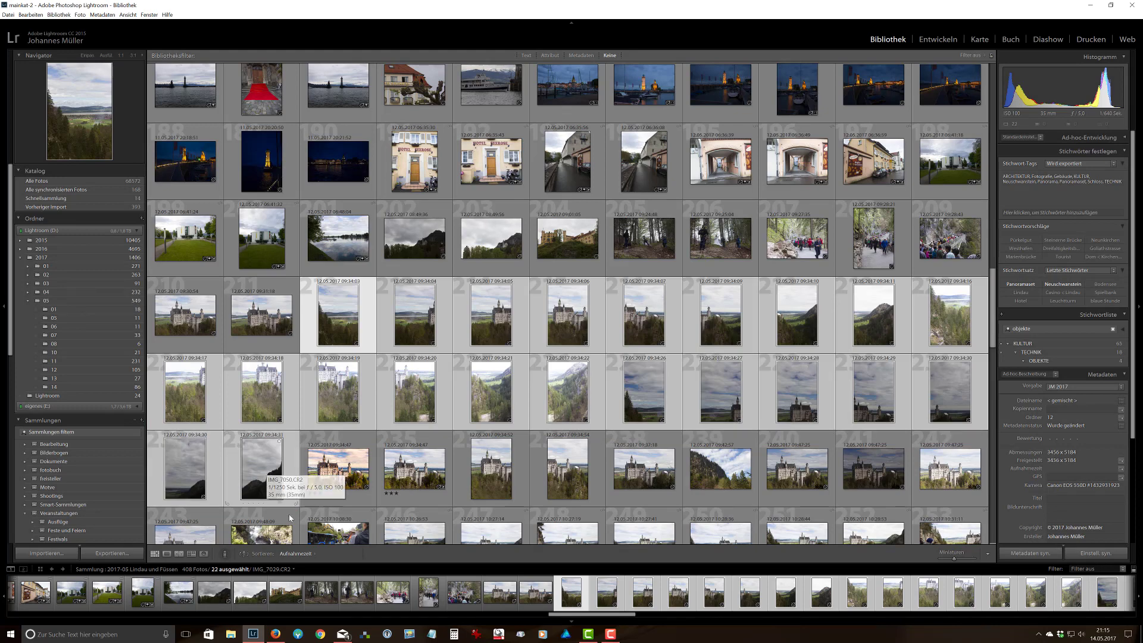
pyautogui.moveTo(224, 574)
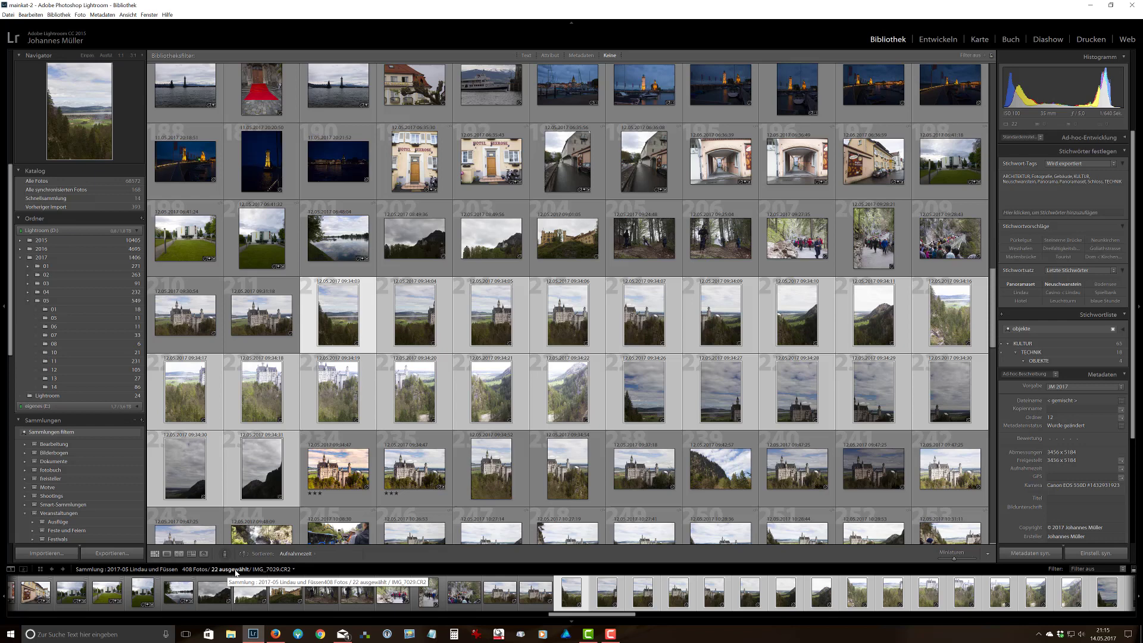
# - Start a Panorama merge of the 22 selected castle photos from the thumbnail context menu
pyautogui.rightClick(336, 313)
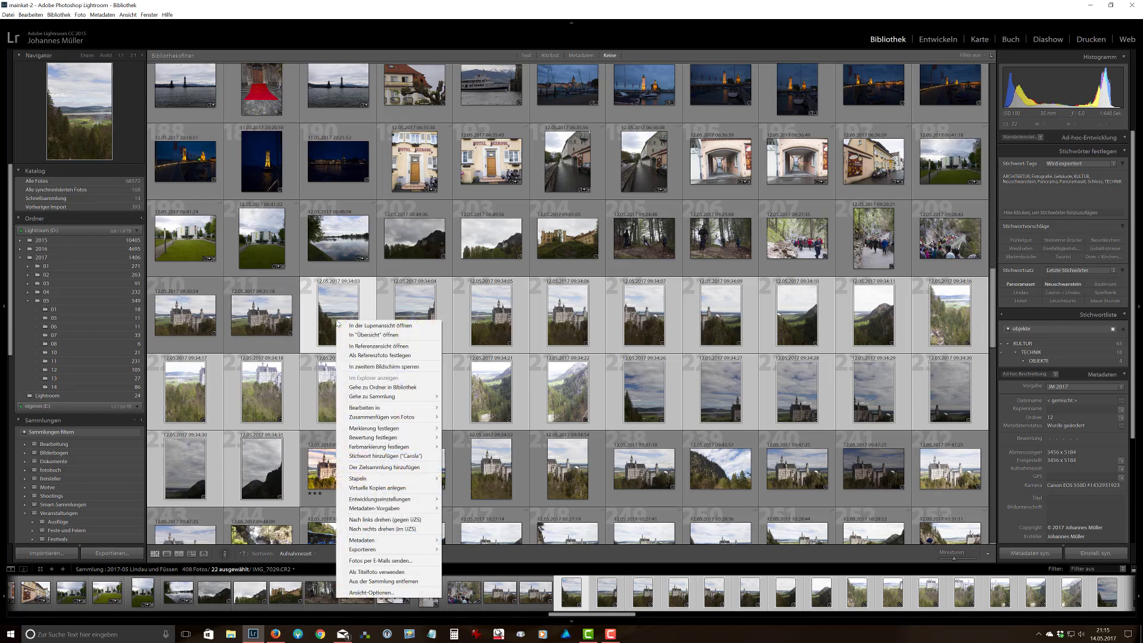
pyautogui.moveTo(382, 416)
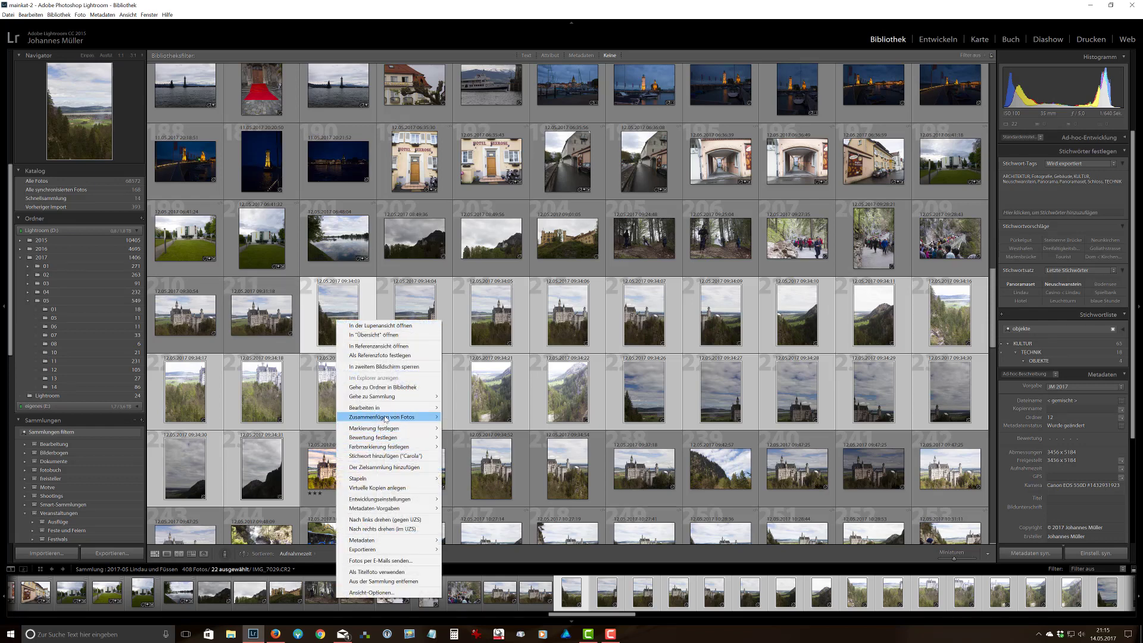
pyautogui.moveTo(383, 417)
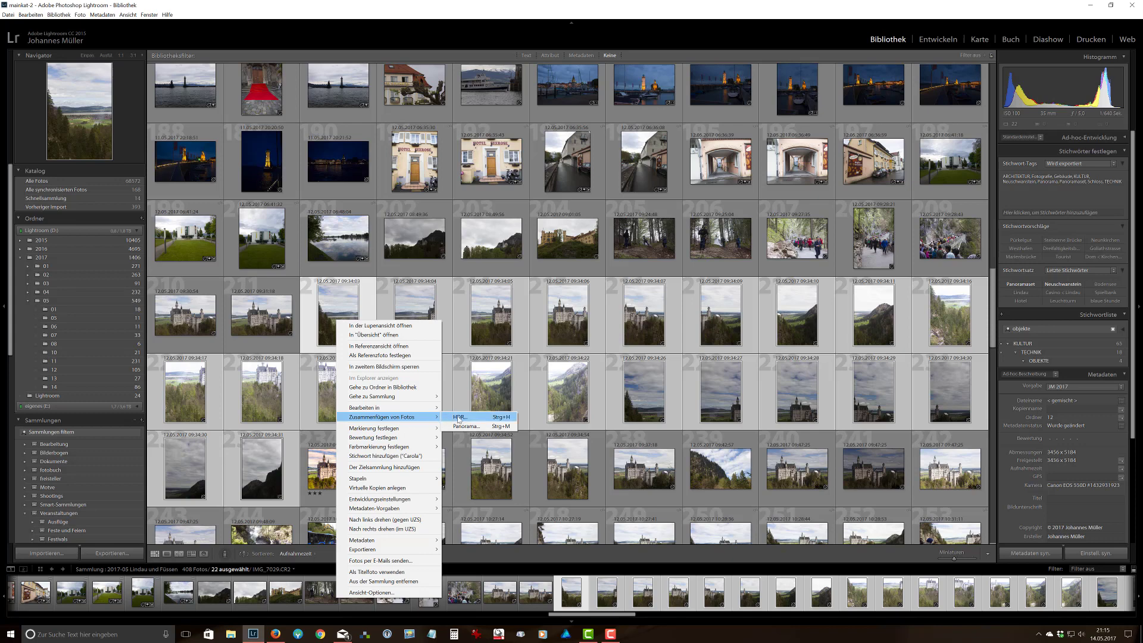
pyautogui.click(466, 426)
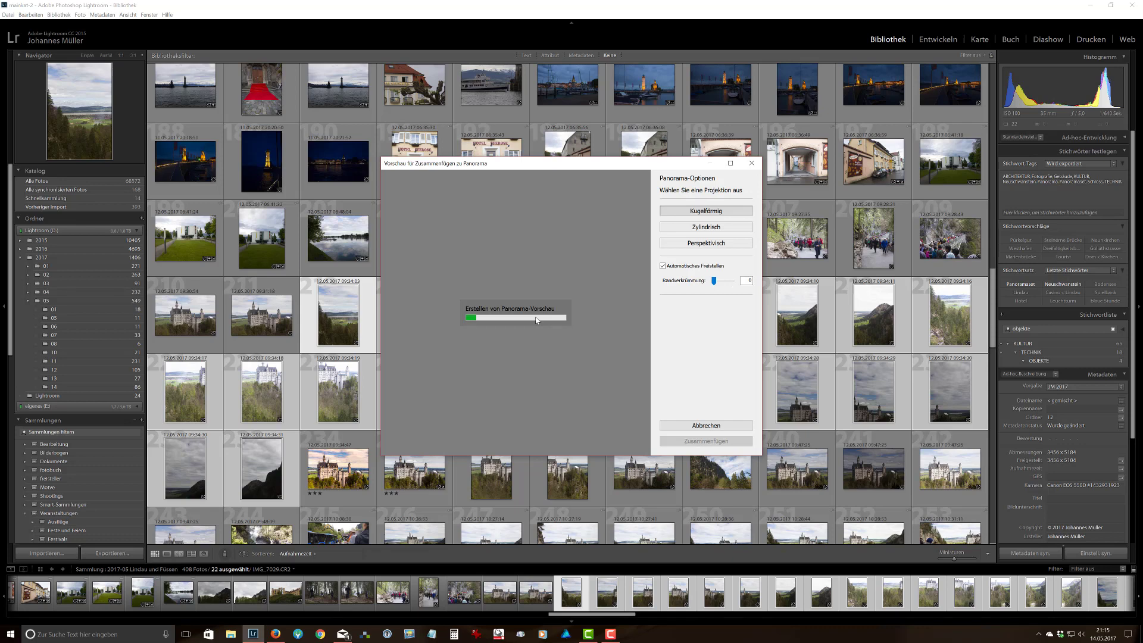
pyautogui.moveTo(541, 323)
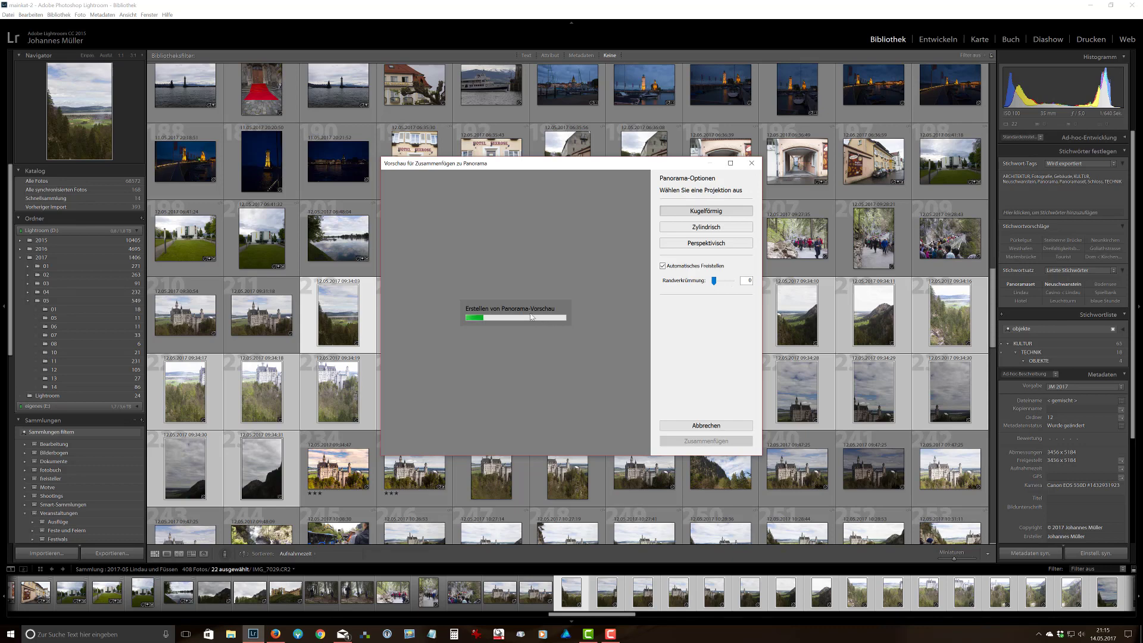
pyautogui.moveTo(543, 322)
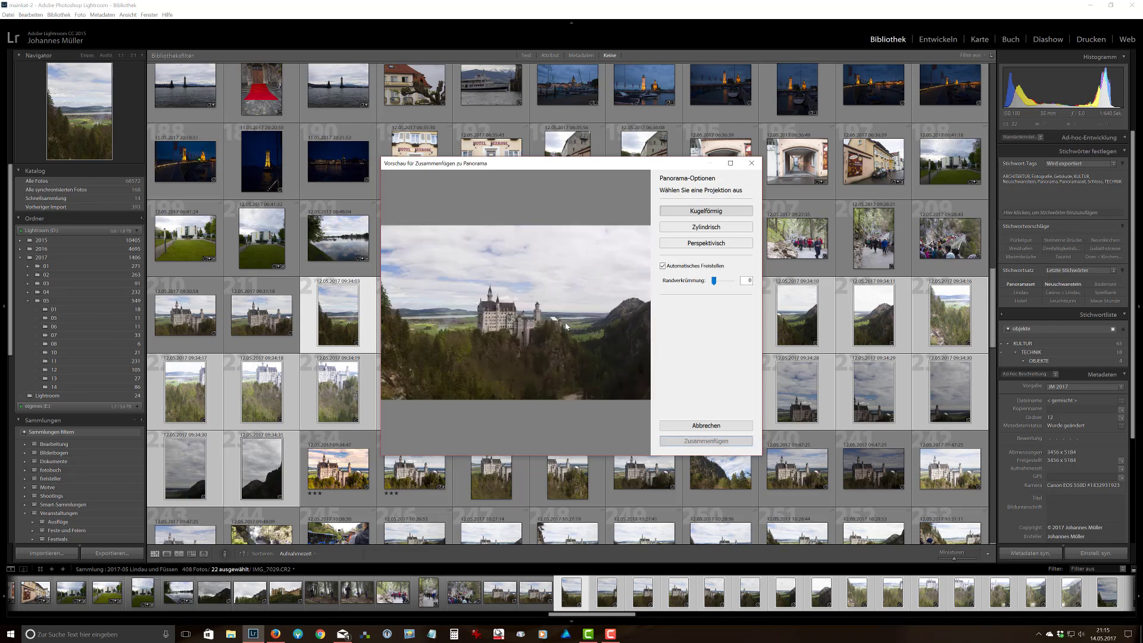
pyautogui.moveTo(705, 441)
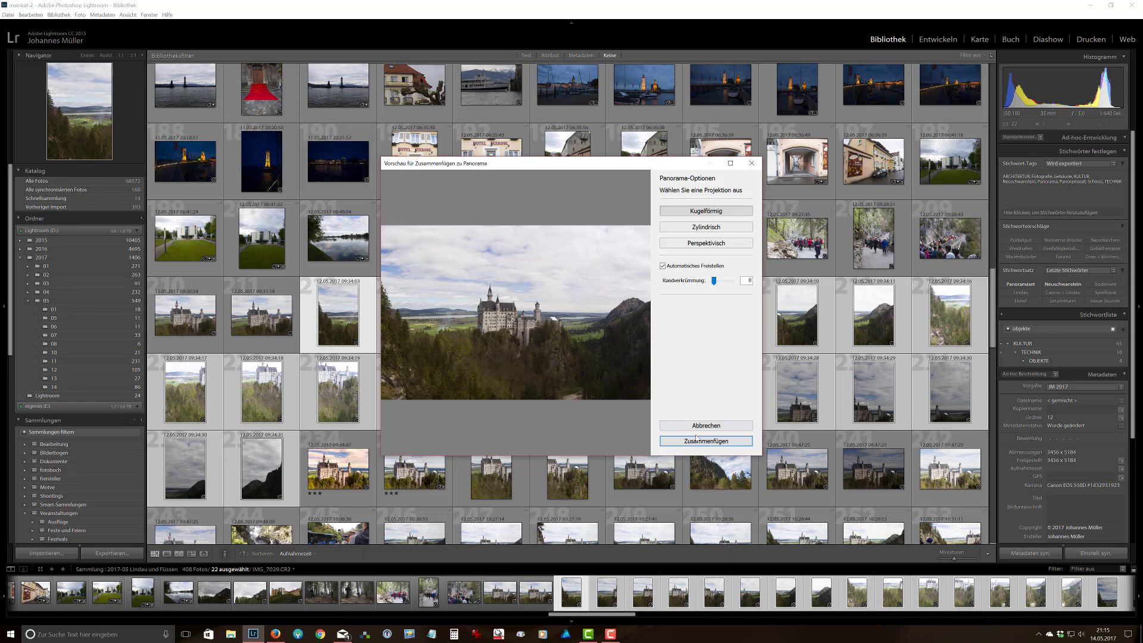
# - Commit the spherical castle panorama with Zusammenfügen so it builds in the background
pyautogui.click(704, 440)
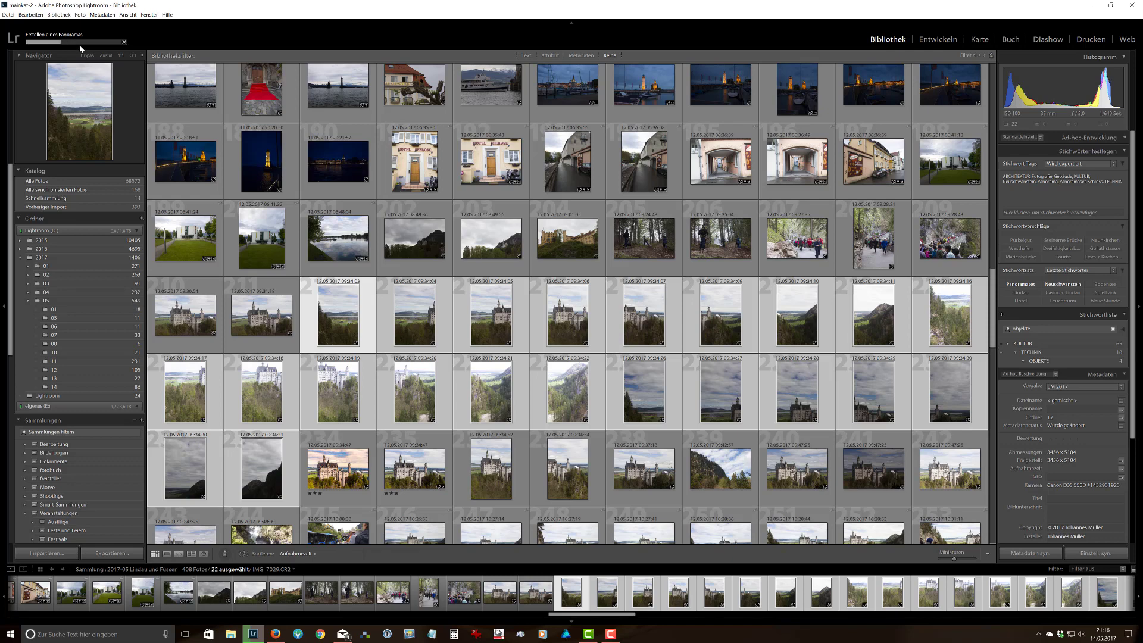
pyautogui.moveTo(83, 48)
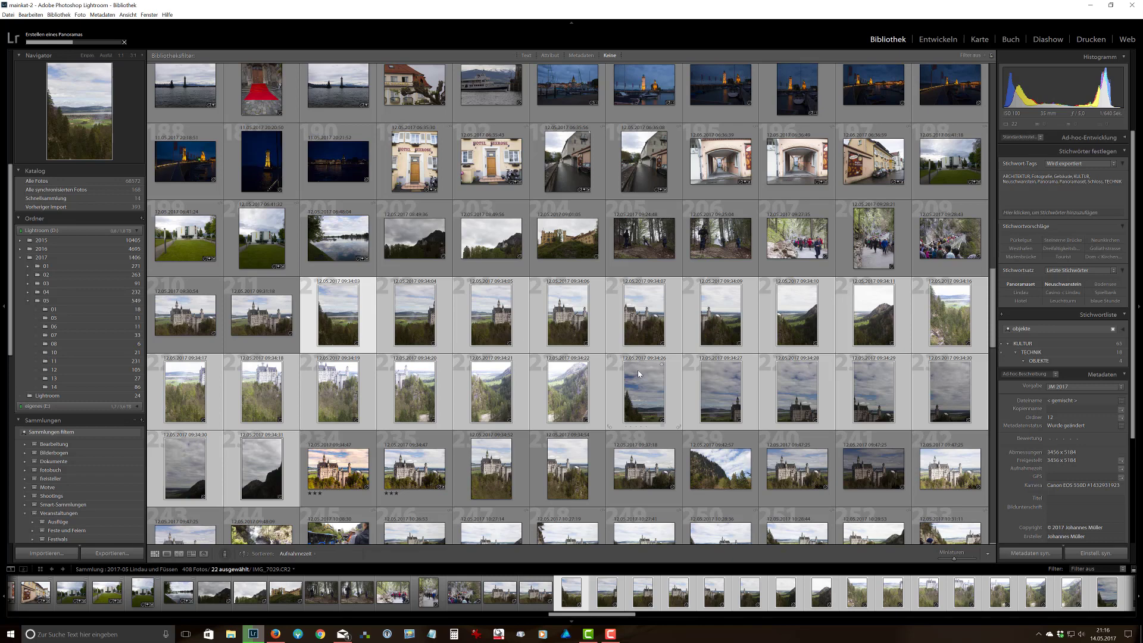
pyautogui.moveTo(647, 386)
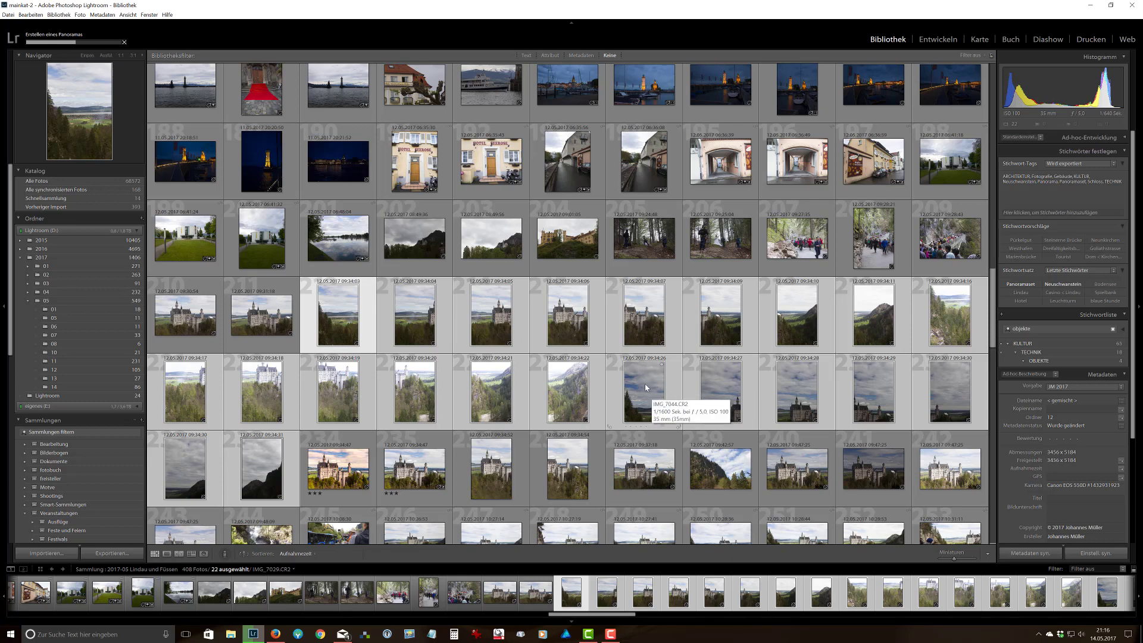
pyautogui.moveTo(351, 319)
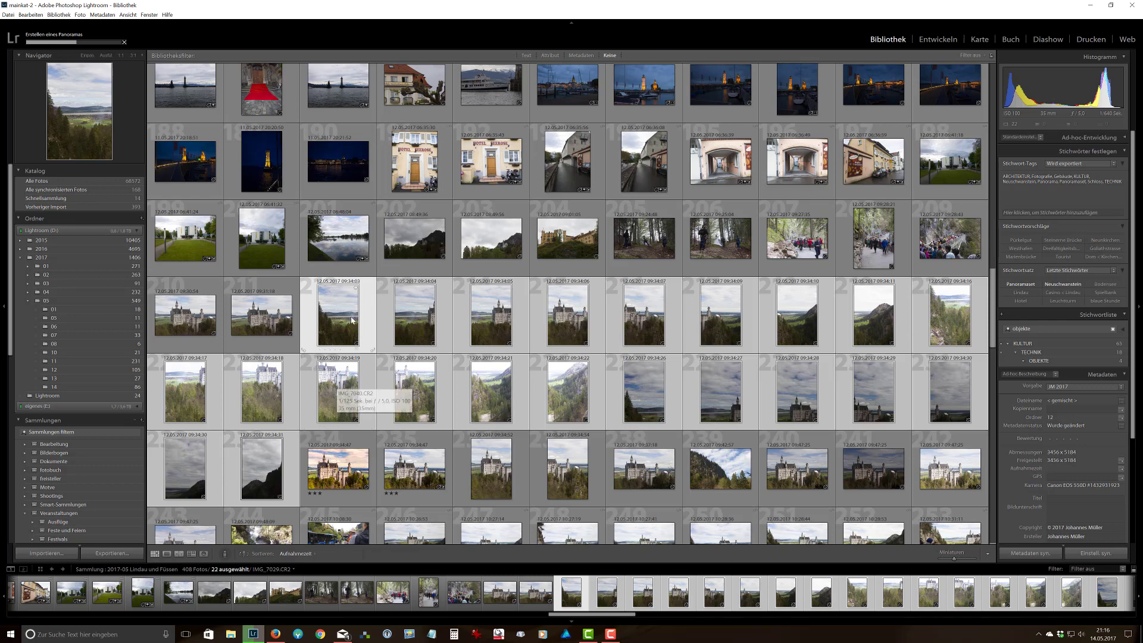
pyautogui.moveTo(495, 322)
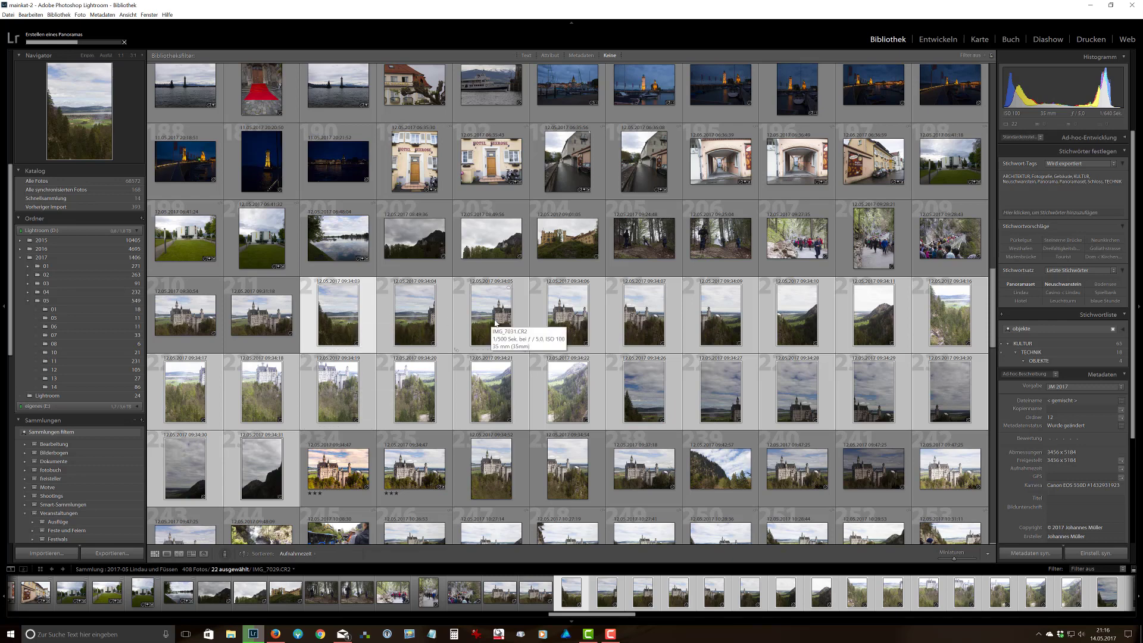
pyautogui.moveTo(617, 382)
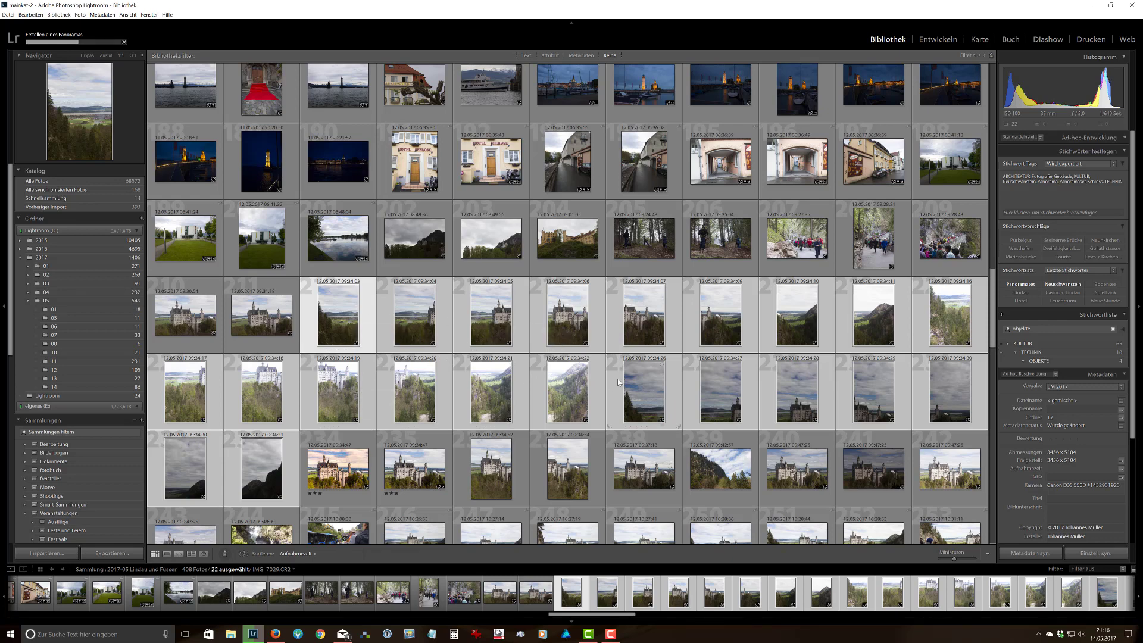
pyautogui.moveTo(641, 387)
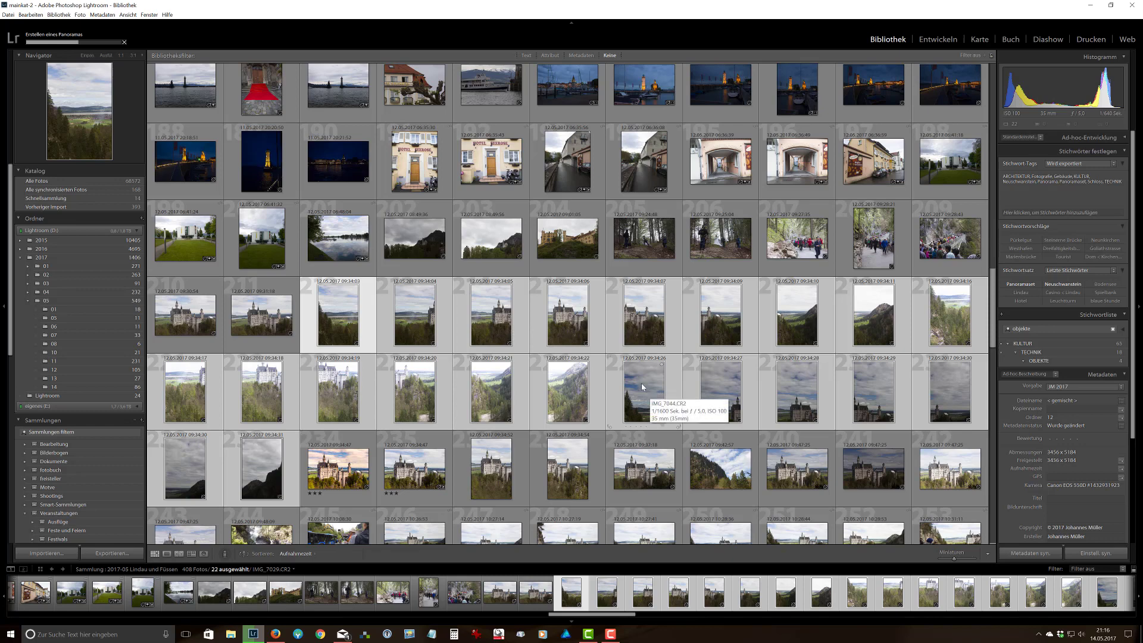
pyautogui.moveTo(646, 382)
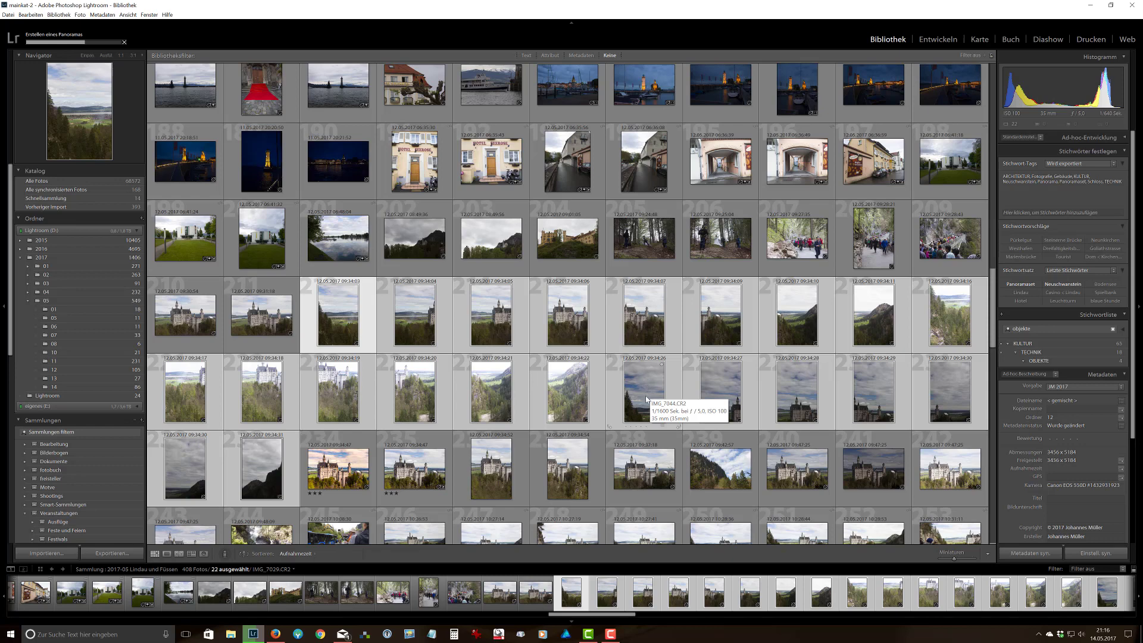
pyautogui.moveTo(569, 316)
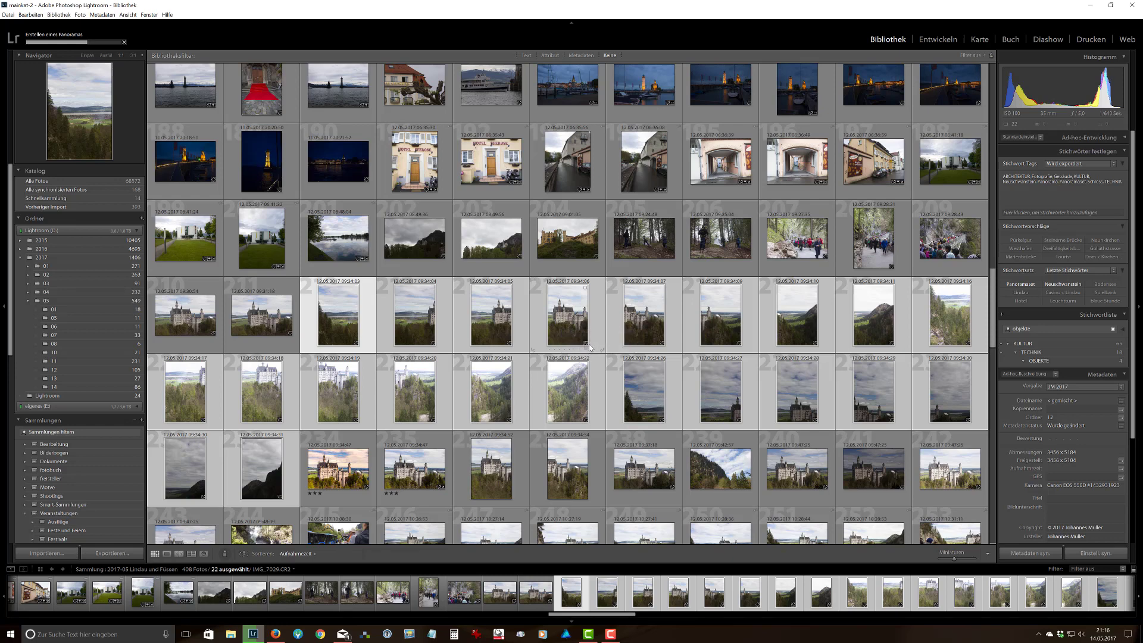
pyautogui.moveTo(572, 330)
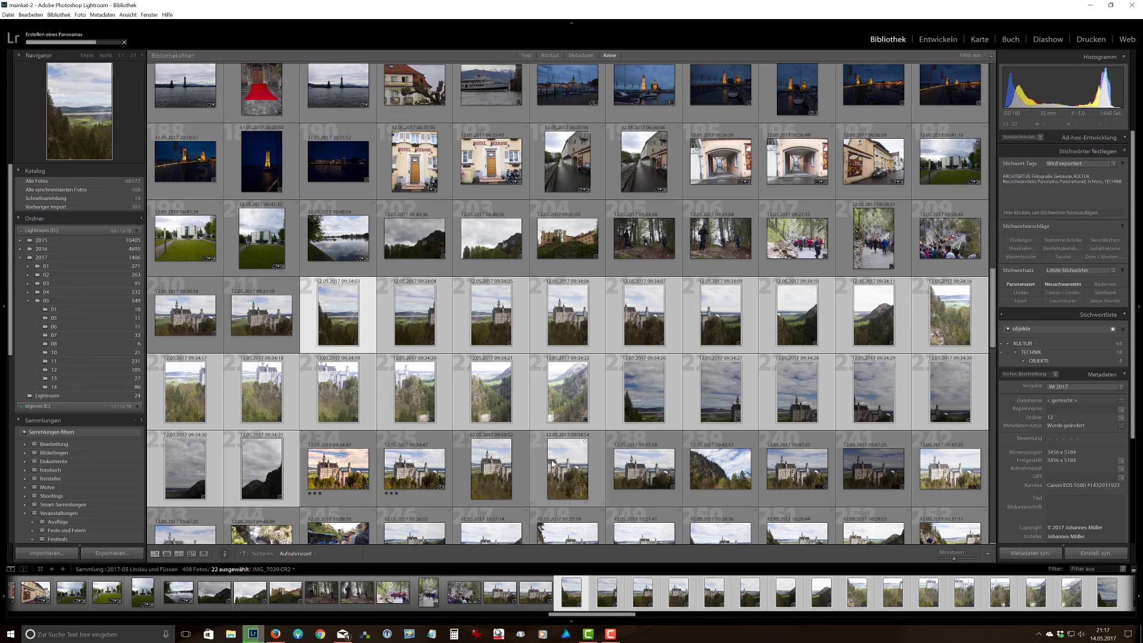
pyautogui.moveTo(566, 467)
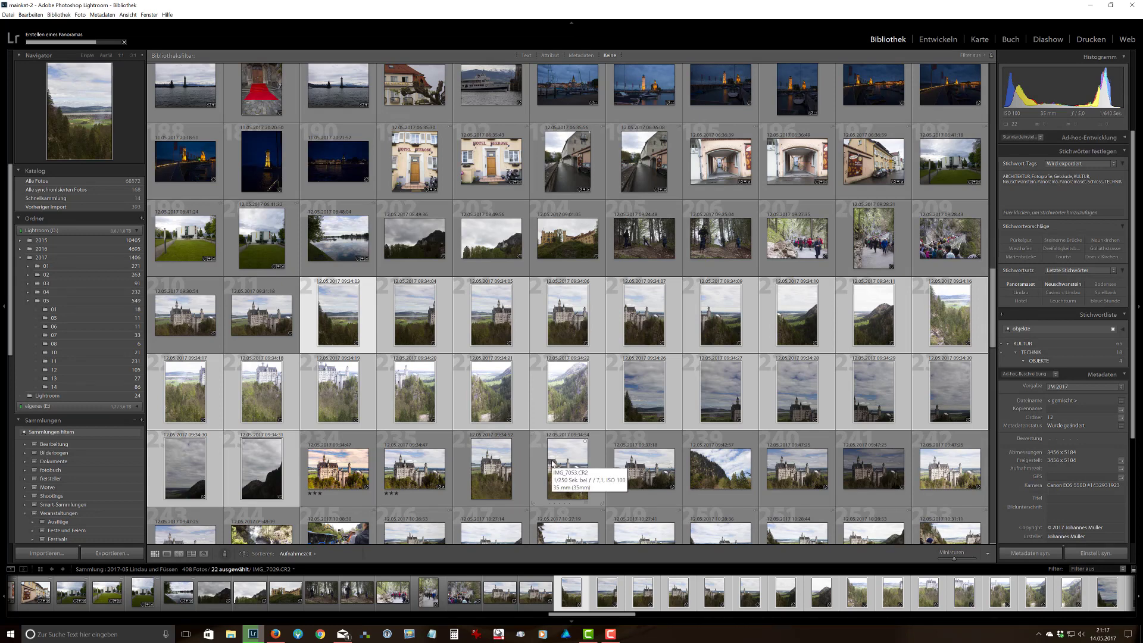
pyautogui.moveTo(452, 348)
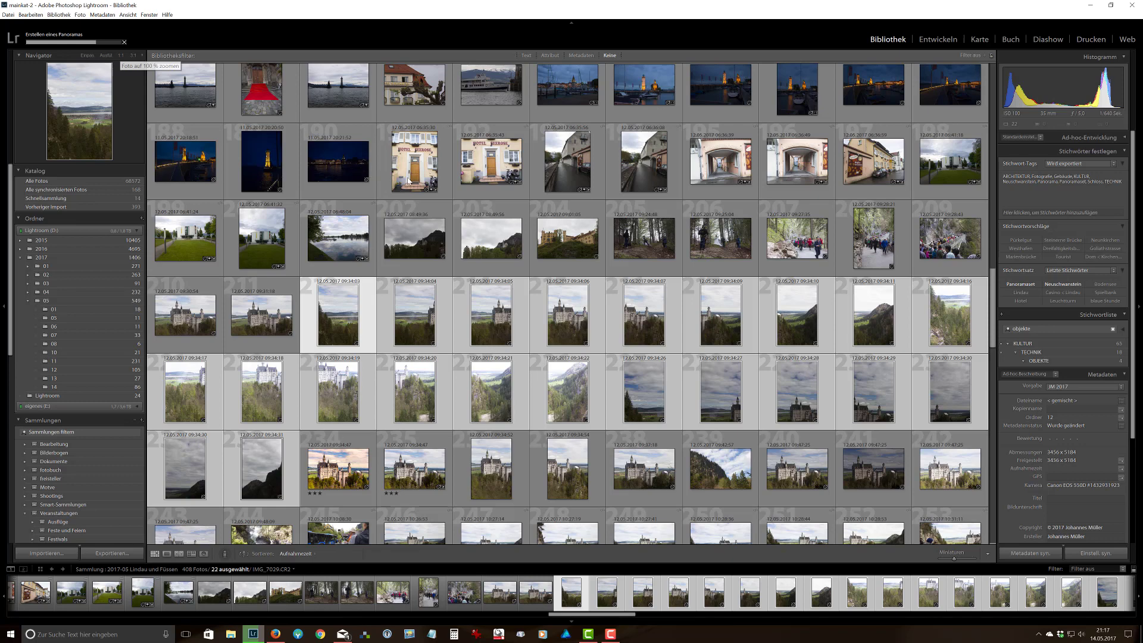
pyautogui.moveTo(550, 258)
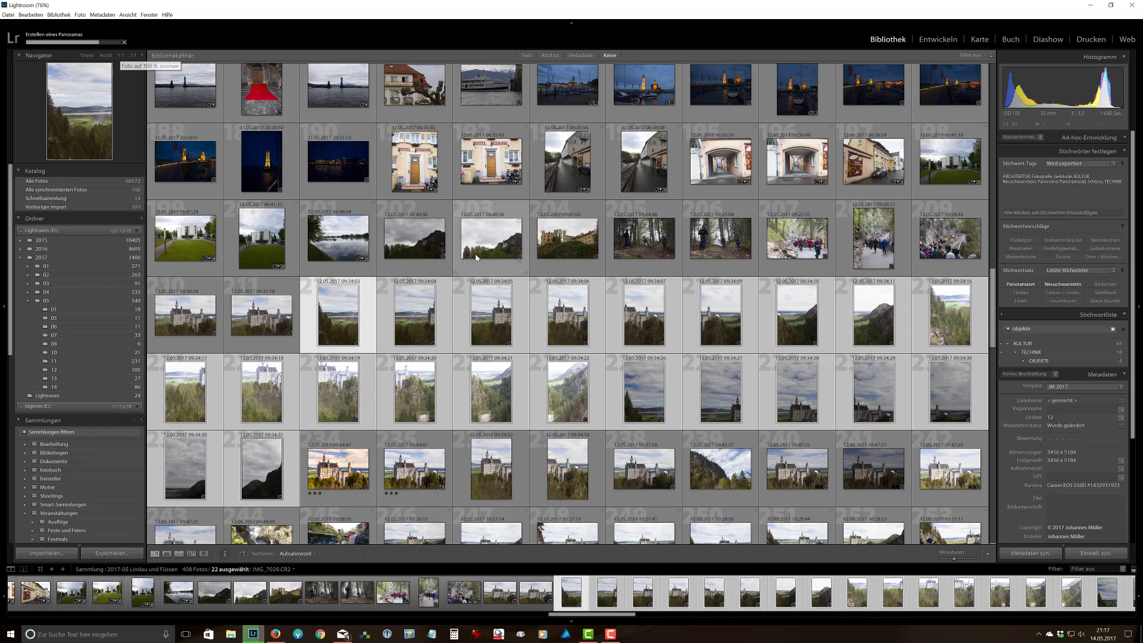
pyautogui.moveTo(435, 239)
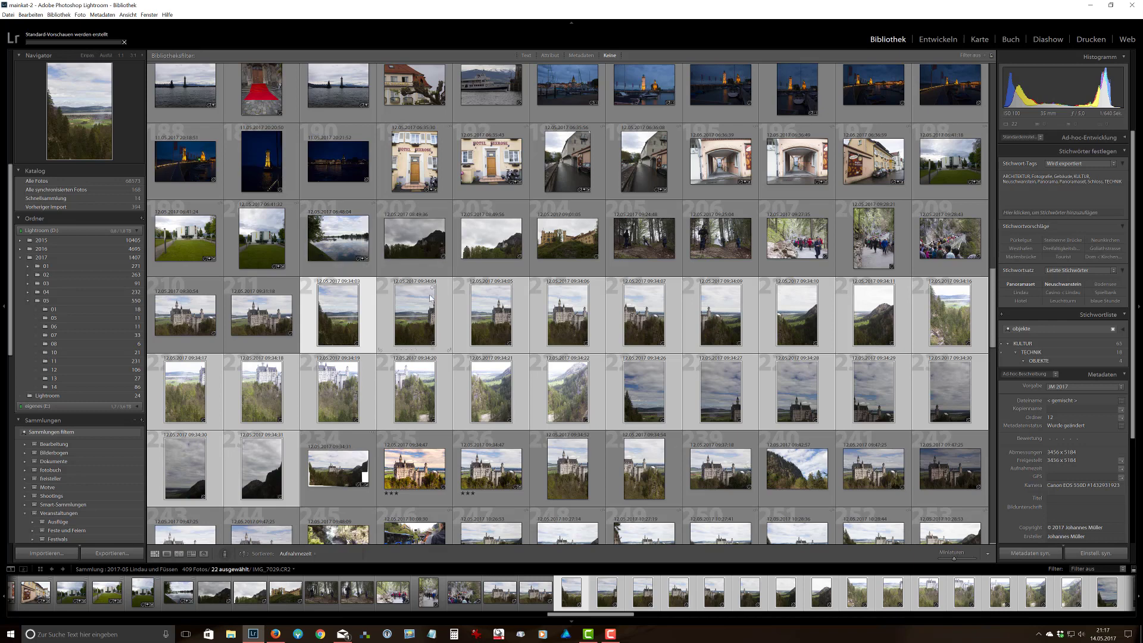
pyautogui.moveTo(425, 327)
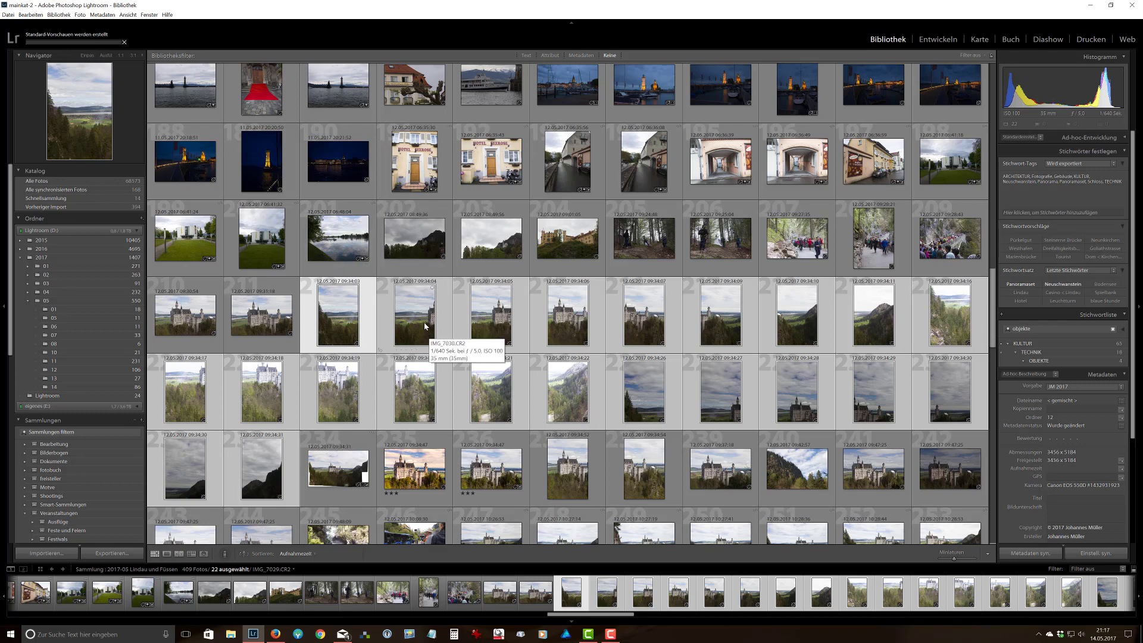